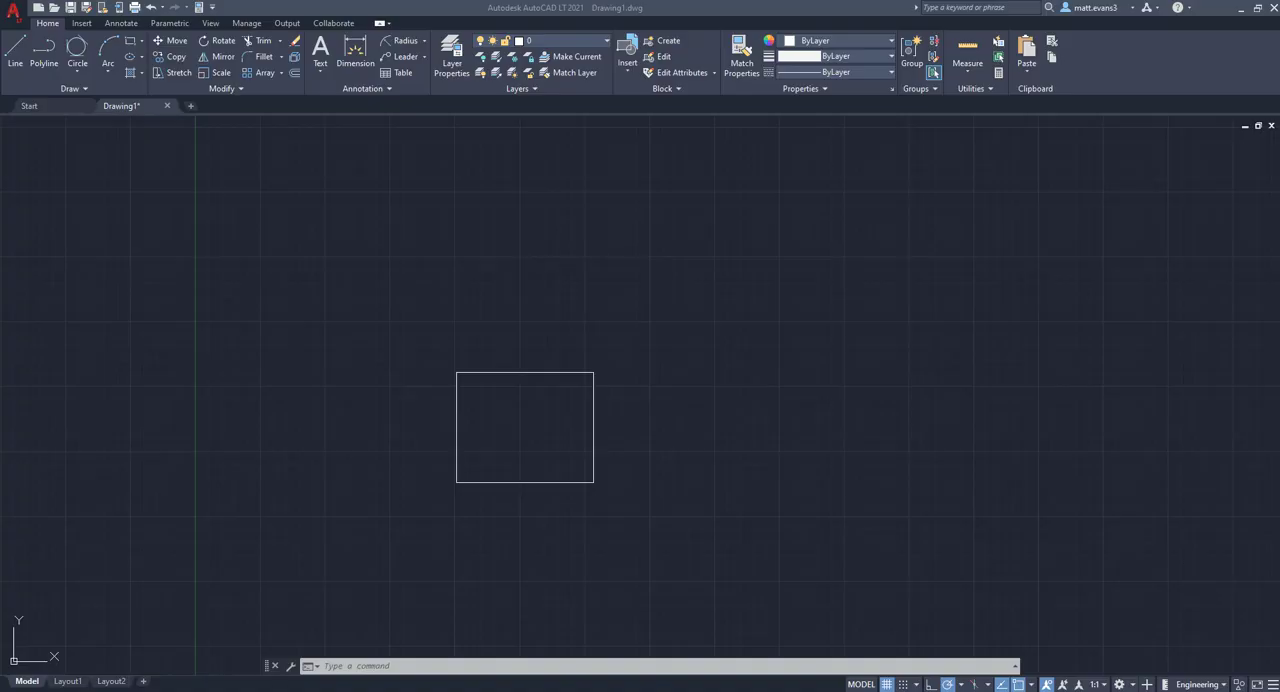
pyautogui.moveTo(741, 467)
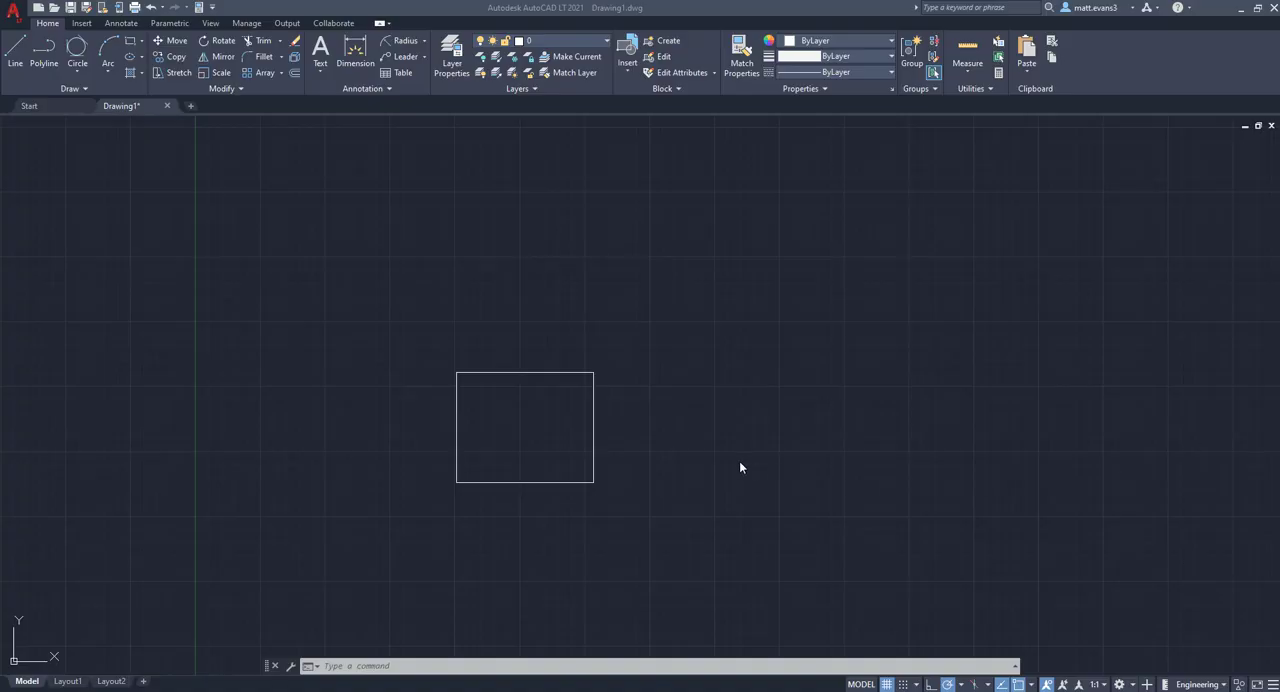
pyautogui.moveTo(400, 110)
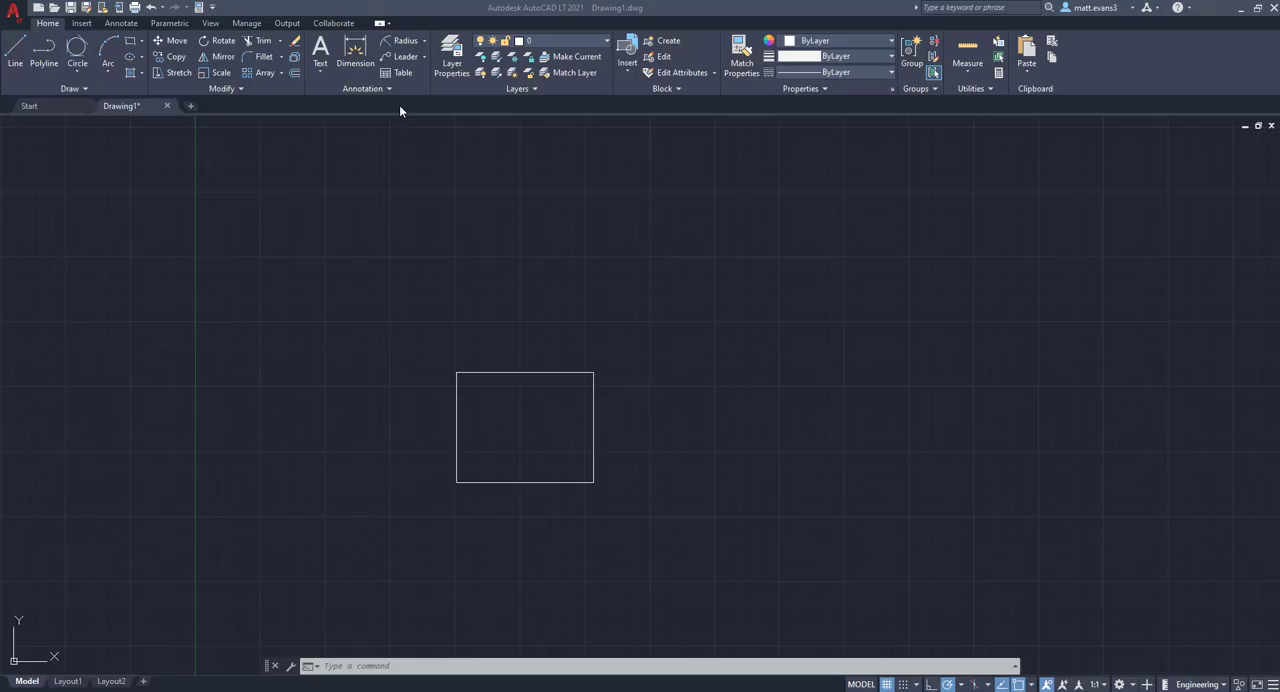
pyautogui.moveTo(355, 50)
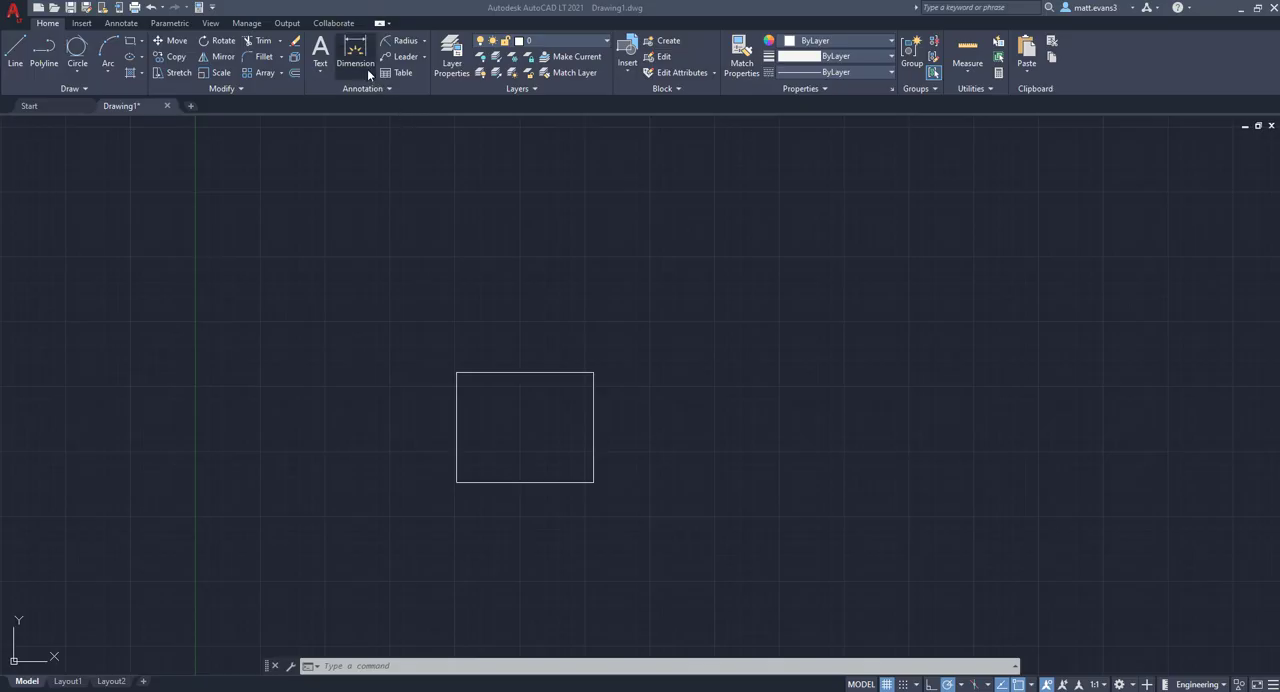
pyautogui.moveTo(380, 89)
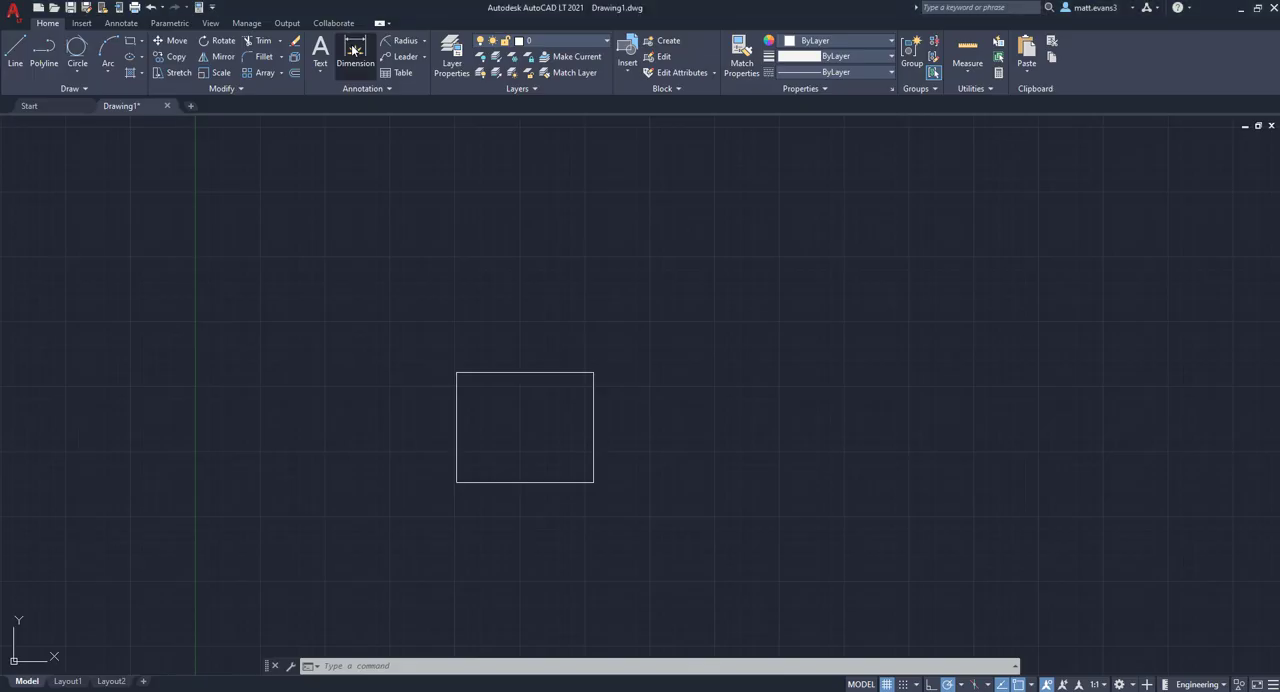
# - Start the DIM command and open the Standard text style settings from the Annotation panel
pyautogui.click(355, 55)
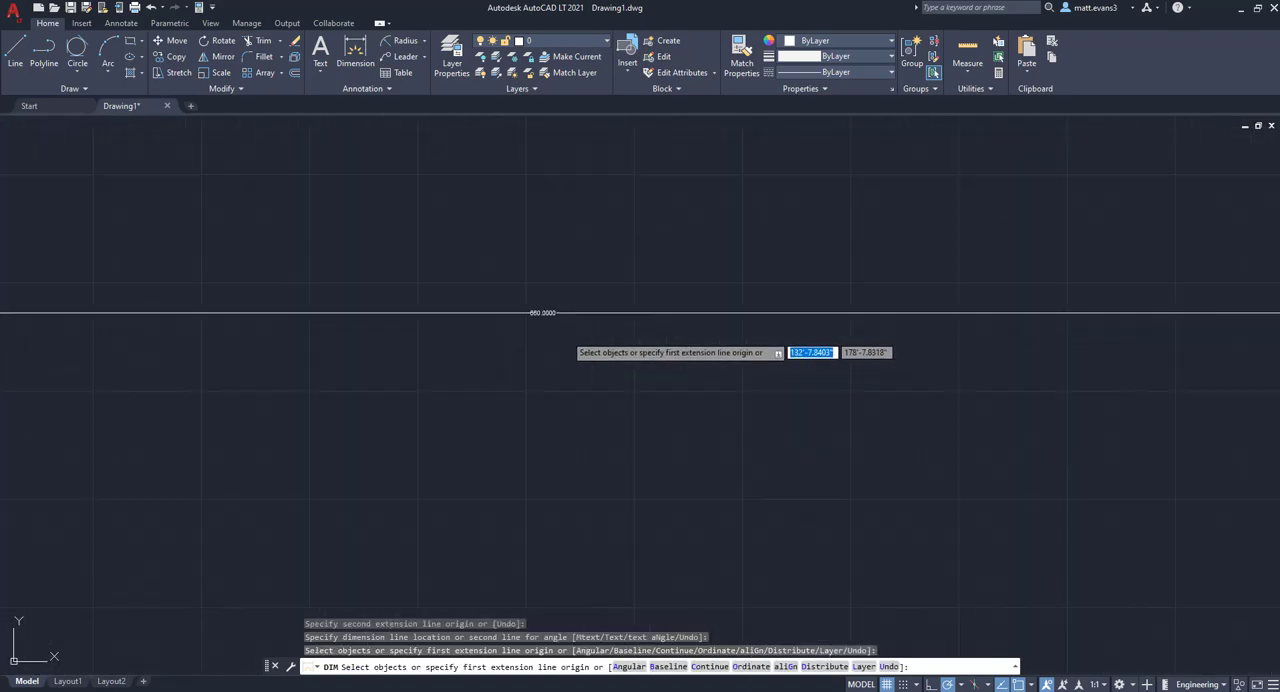
pyautogui.moveTo(540, 315)
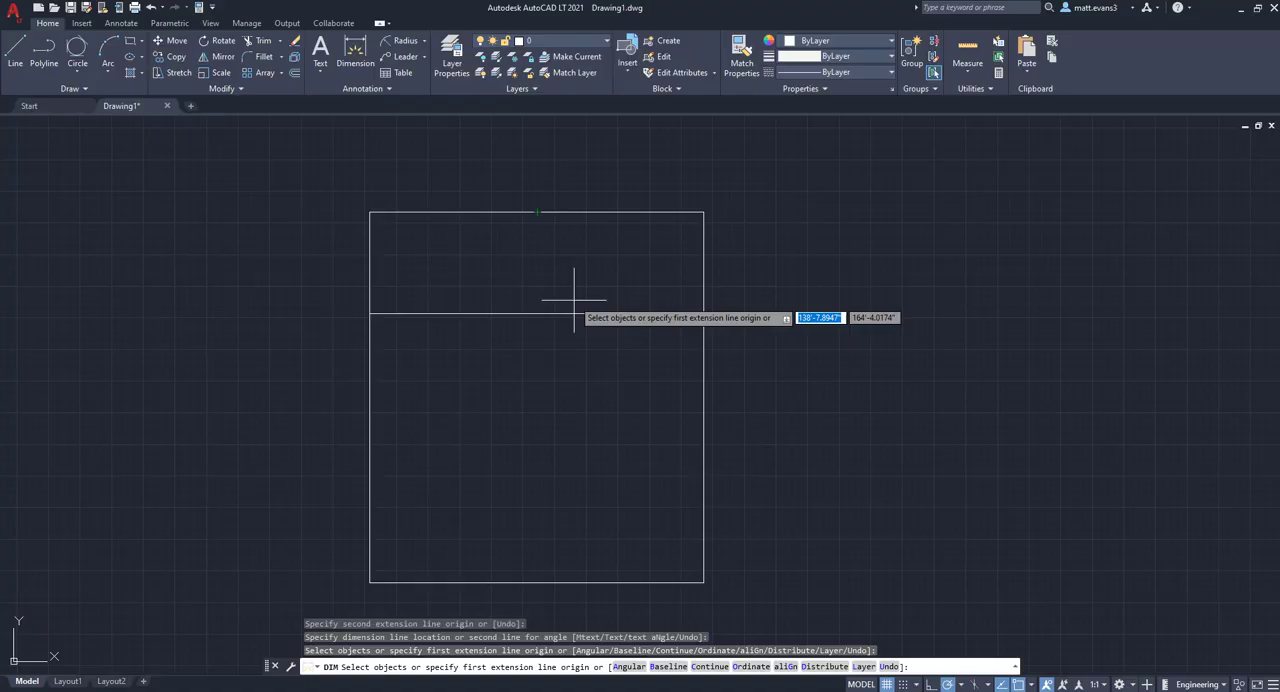
pyautogui.moveTo(497, 245)
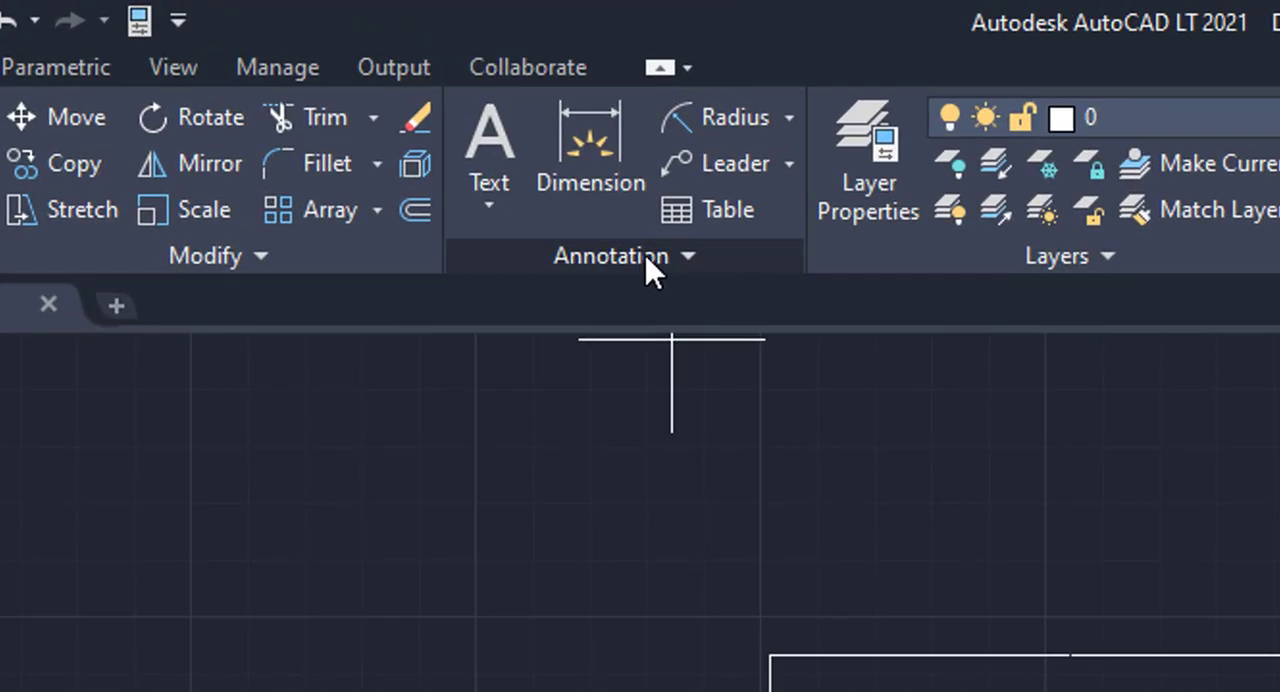
pyautogui.click(625, 255)
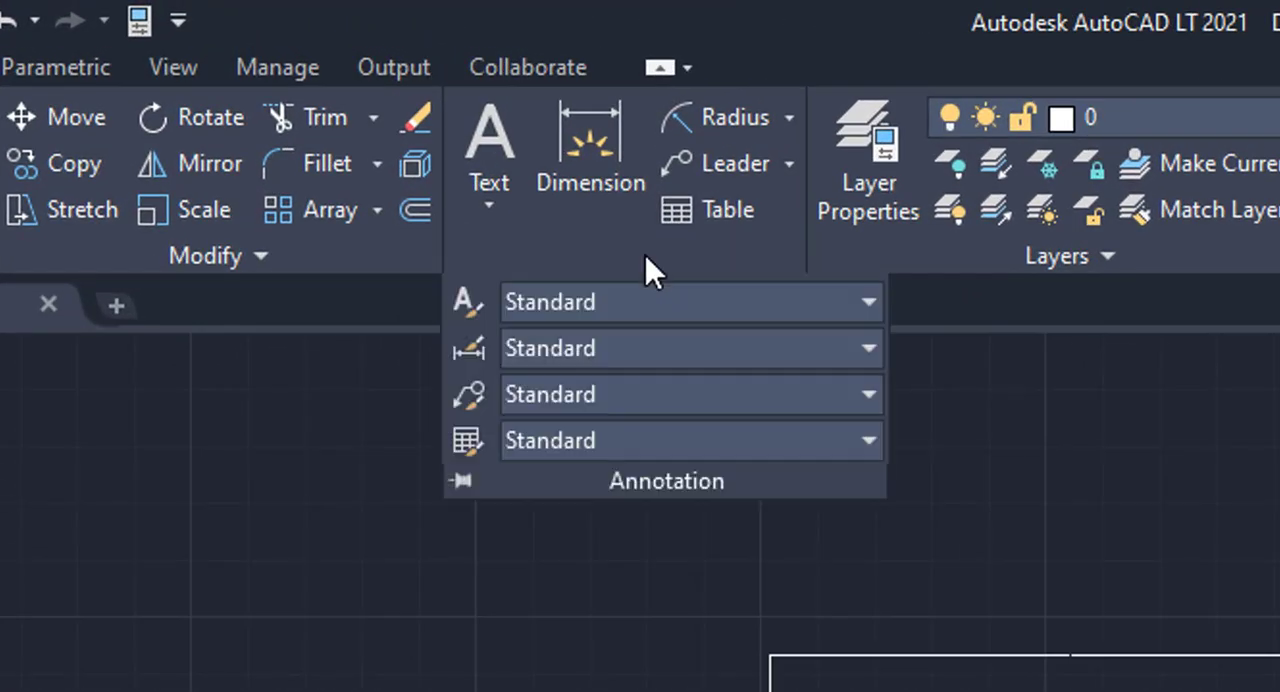
pyautogui.moveTo(468, 305)
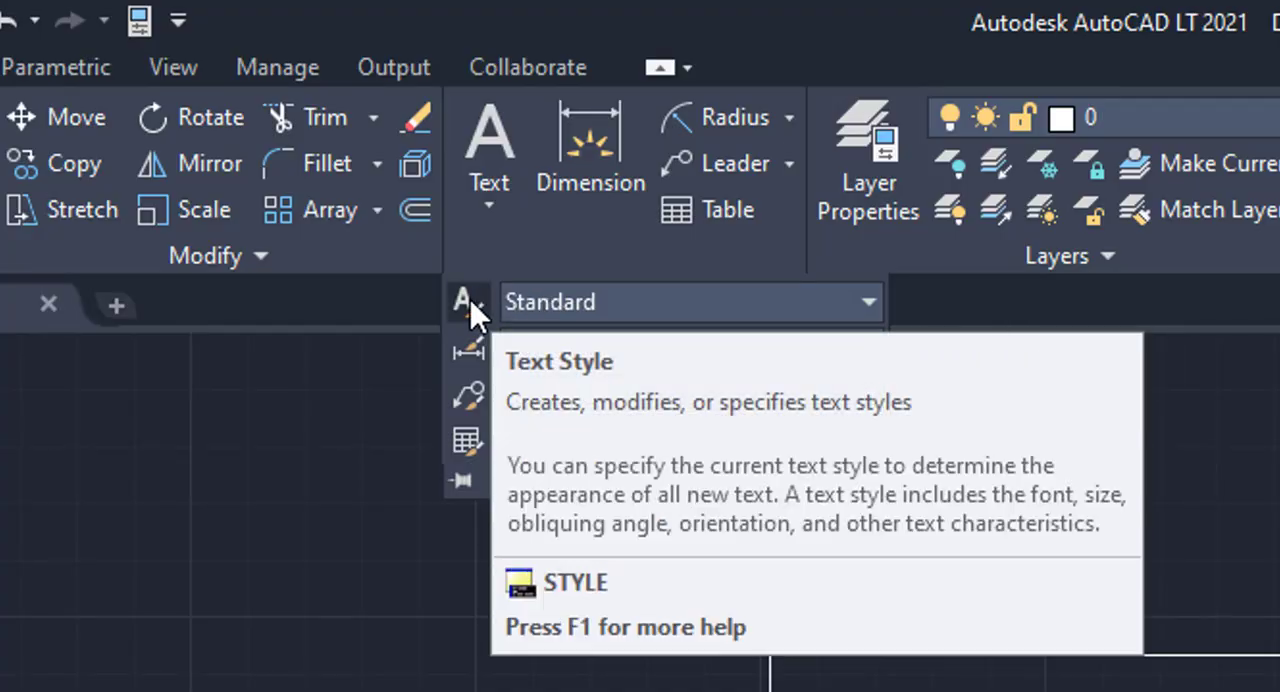
pyautogui.click(463, 302)
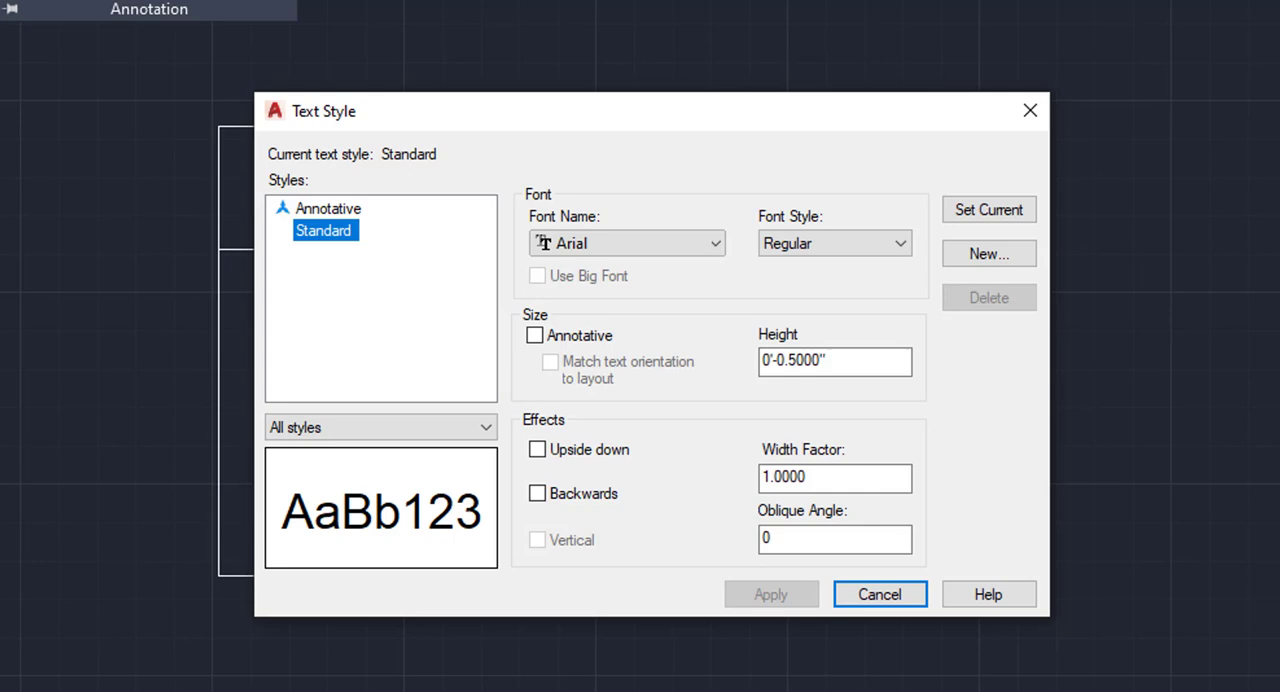
pyautogui.moveTo(432, 130)
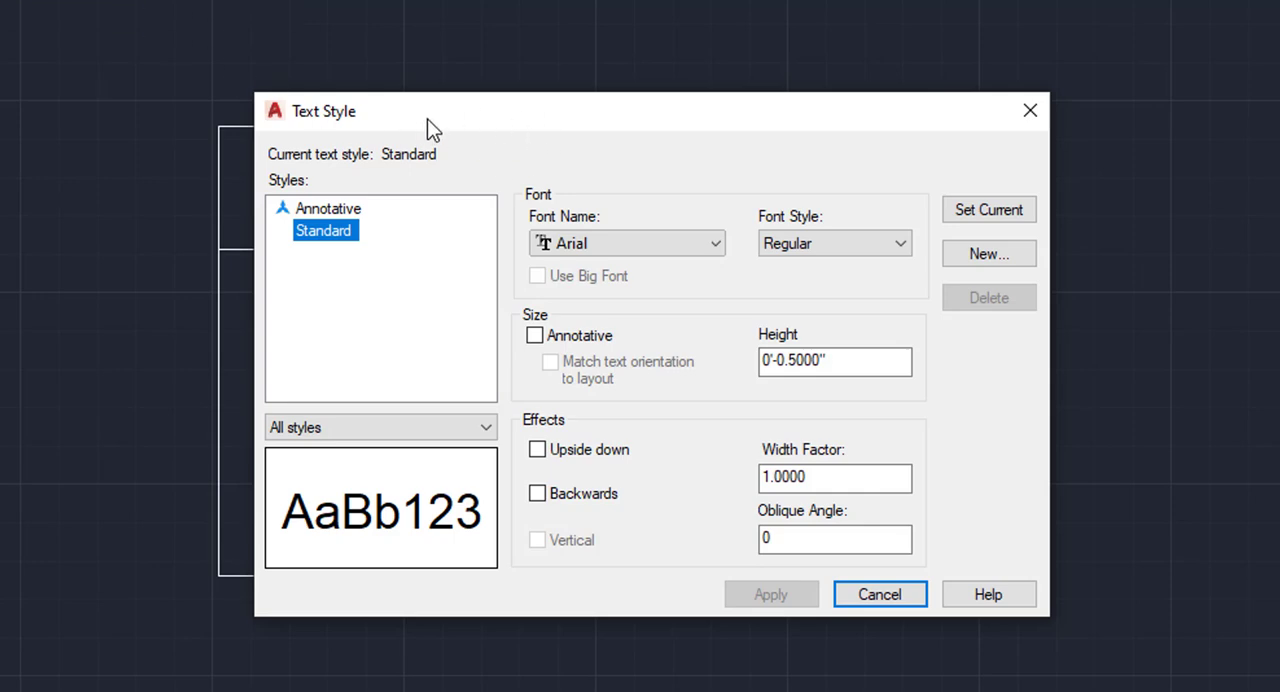
pyautogui.moveTo(648, 300)
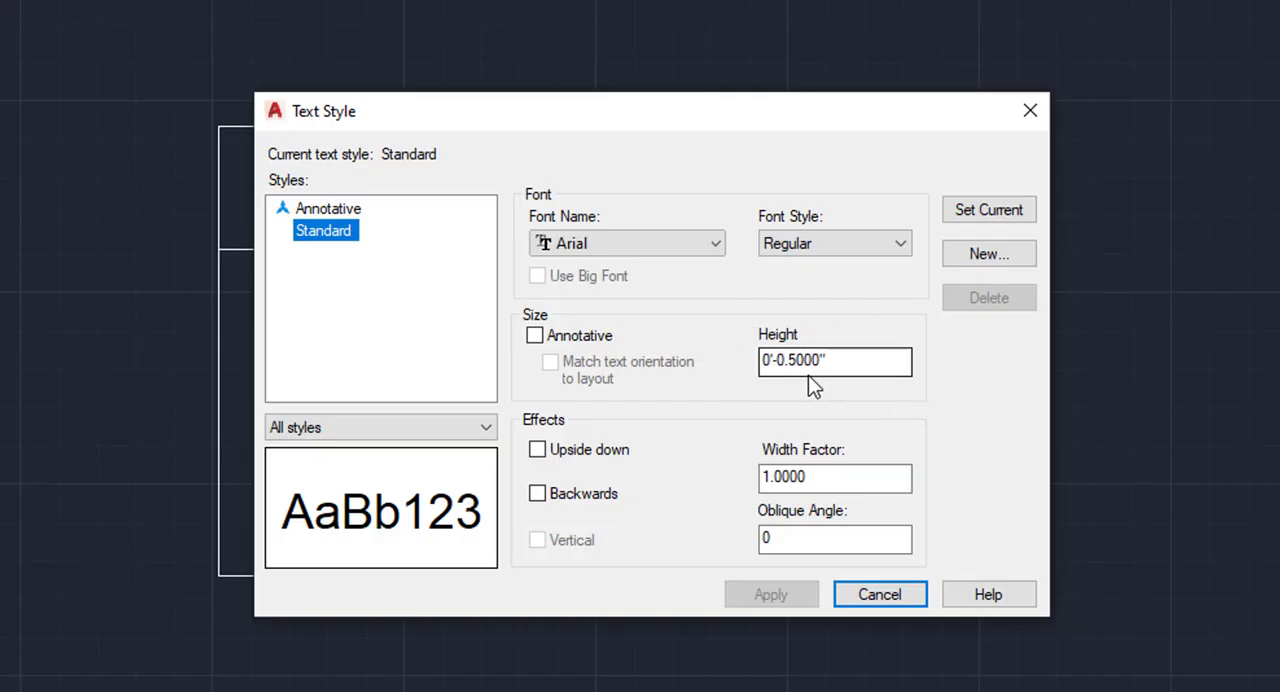
pyautogui.moveTo(805, 390)
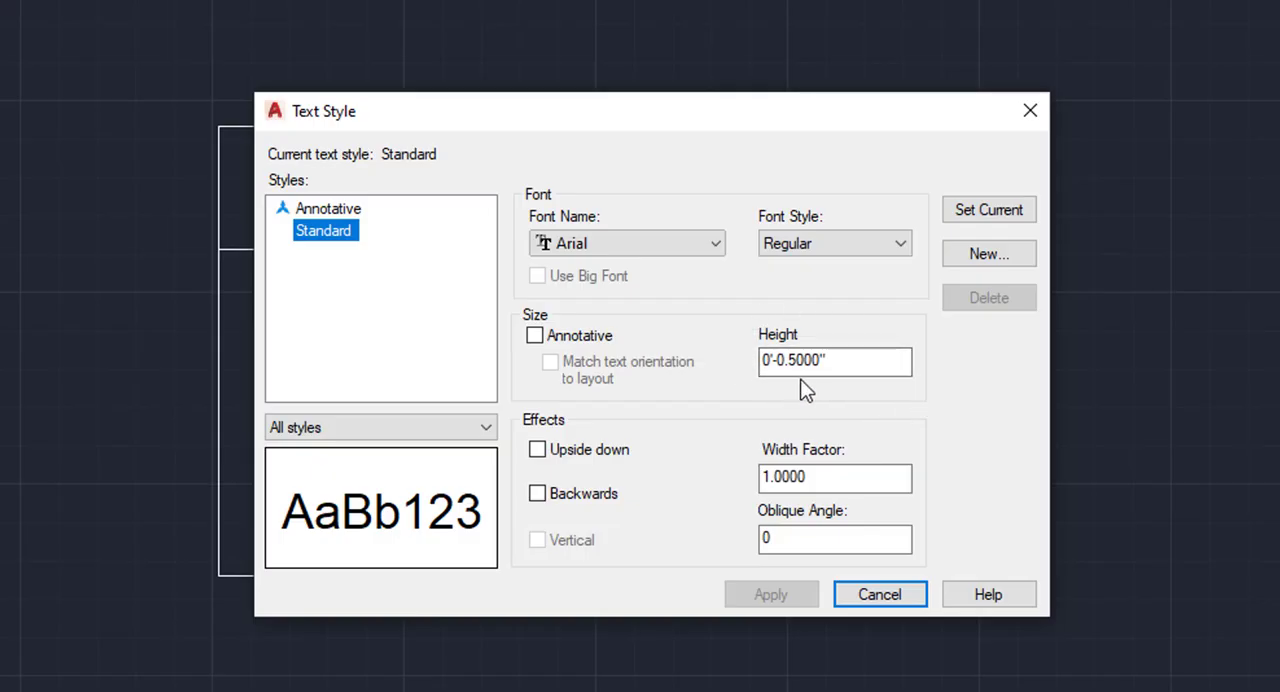
# - Change the Standard text style height from 0.5" to 3' and apply it
pyautogui.click(835, 360)
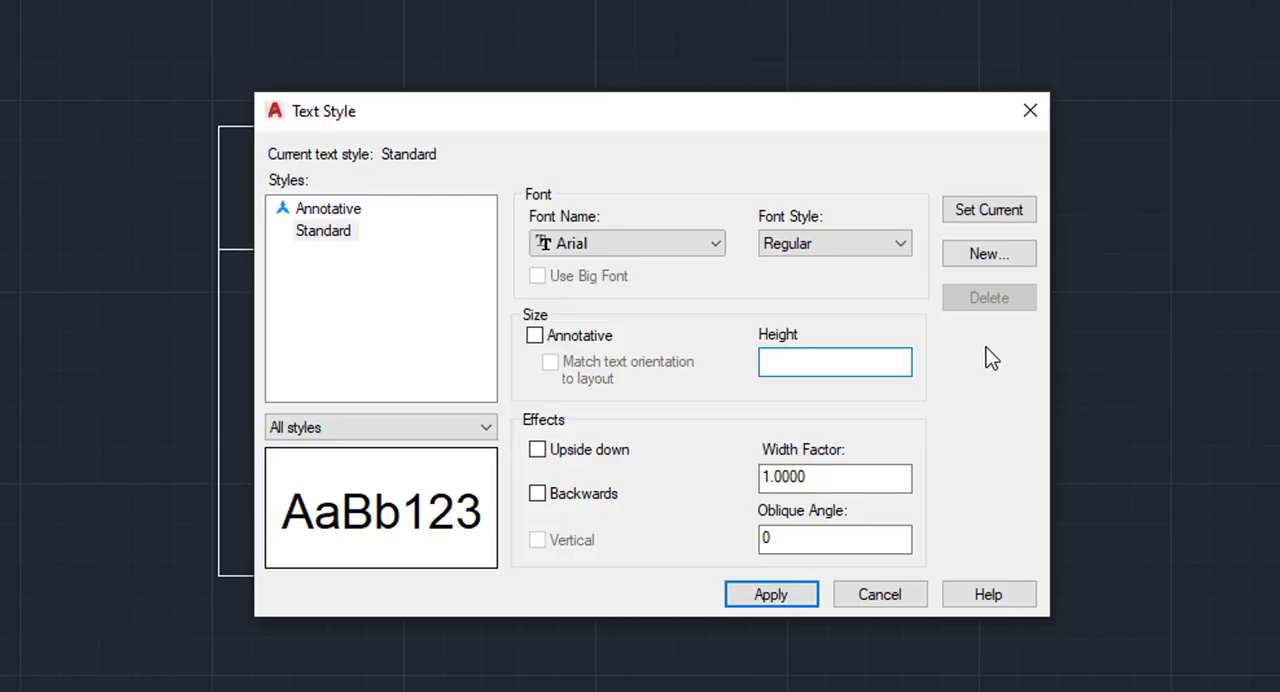
pyautogui.click(834, 361)
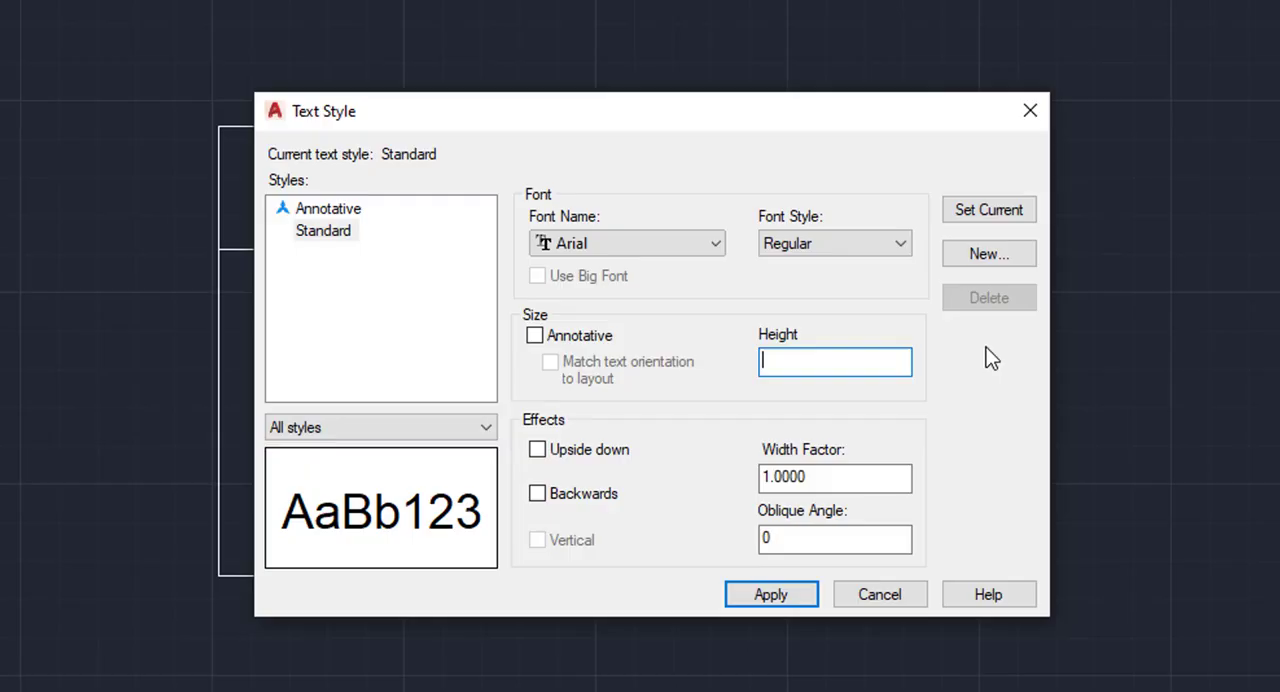
pyautogui.write('3')
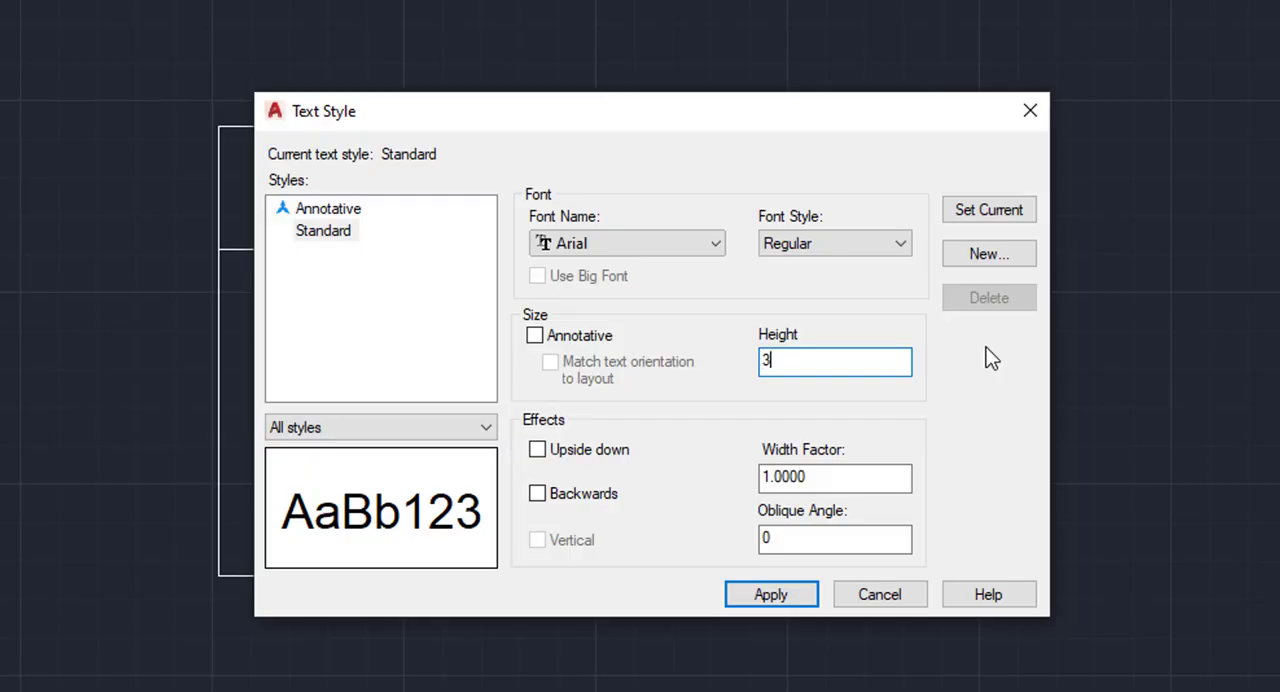
pyautogui.write("'")
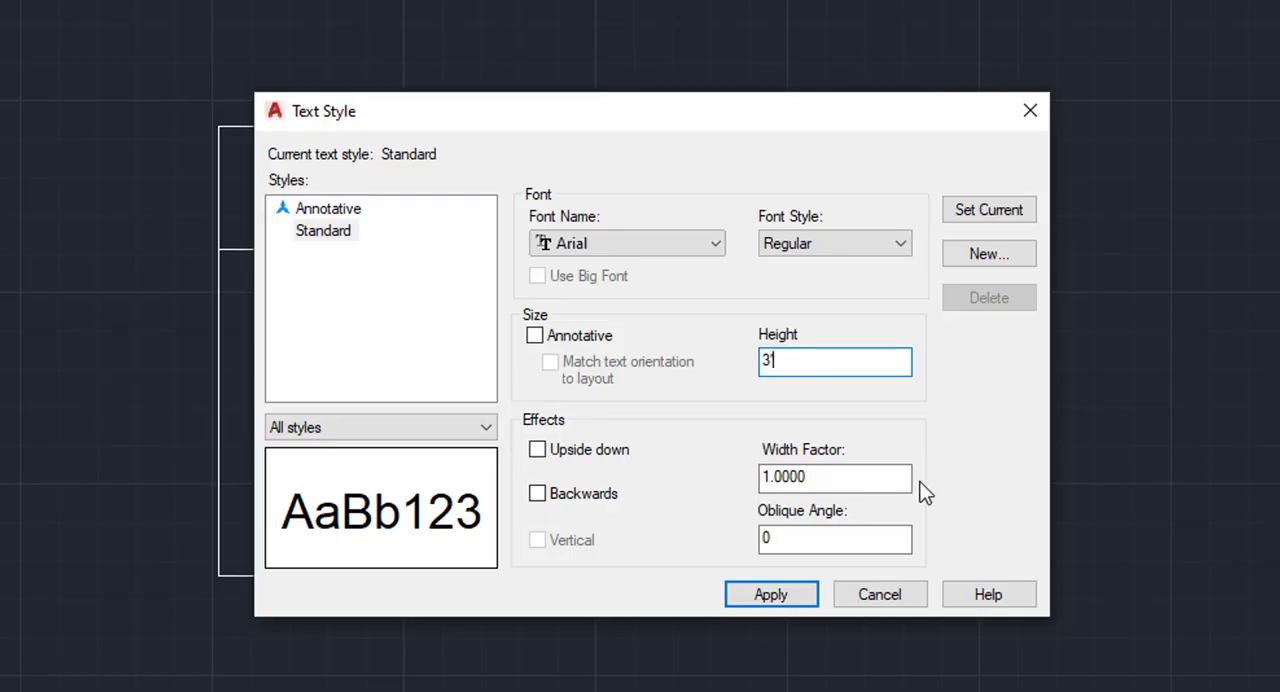
pyautogui.click(770, 593)
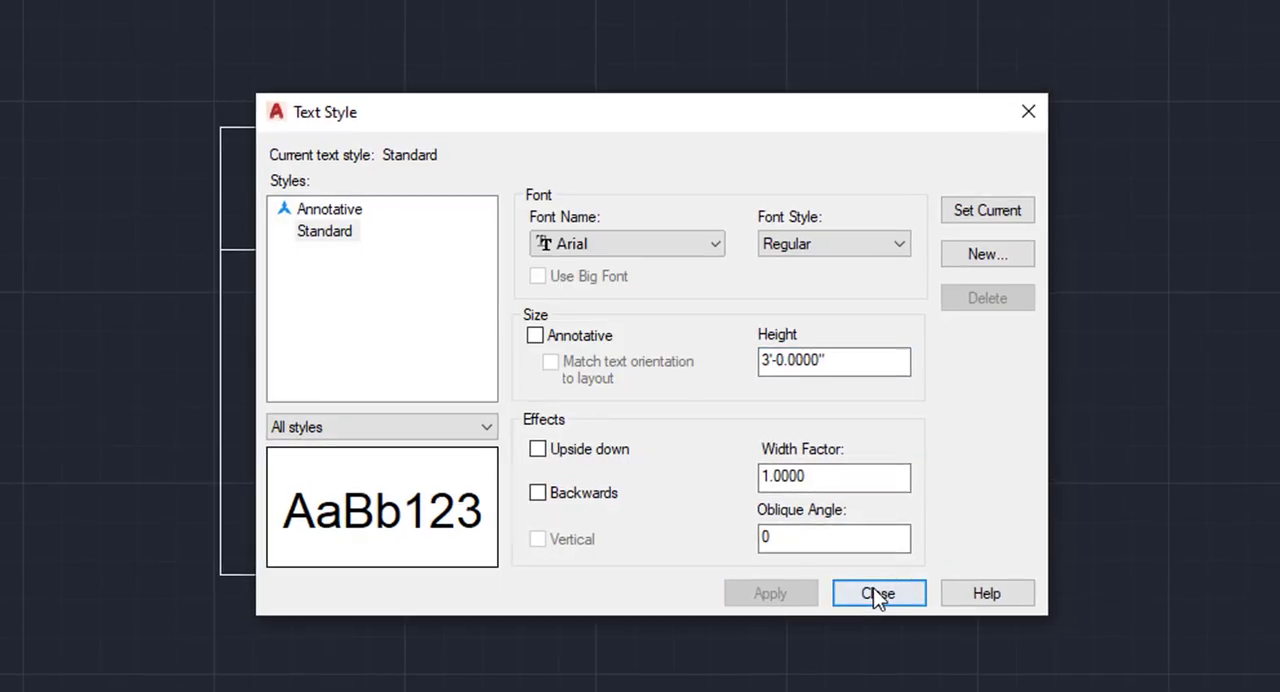
# - Close the Text Style dialog to resume the dimension command
pyautogui.click(878, 592)
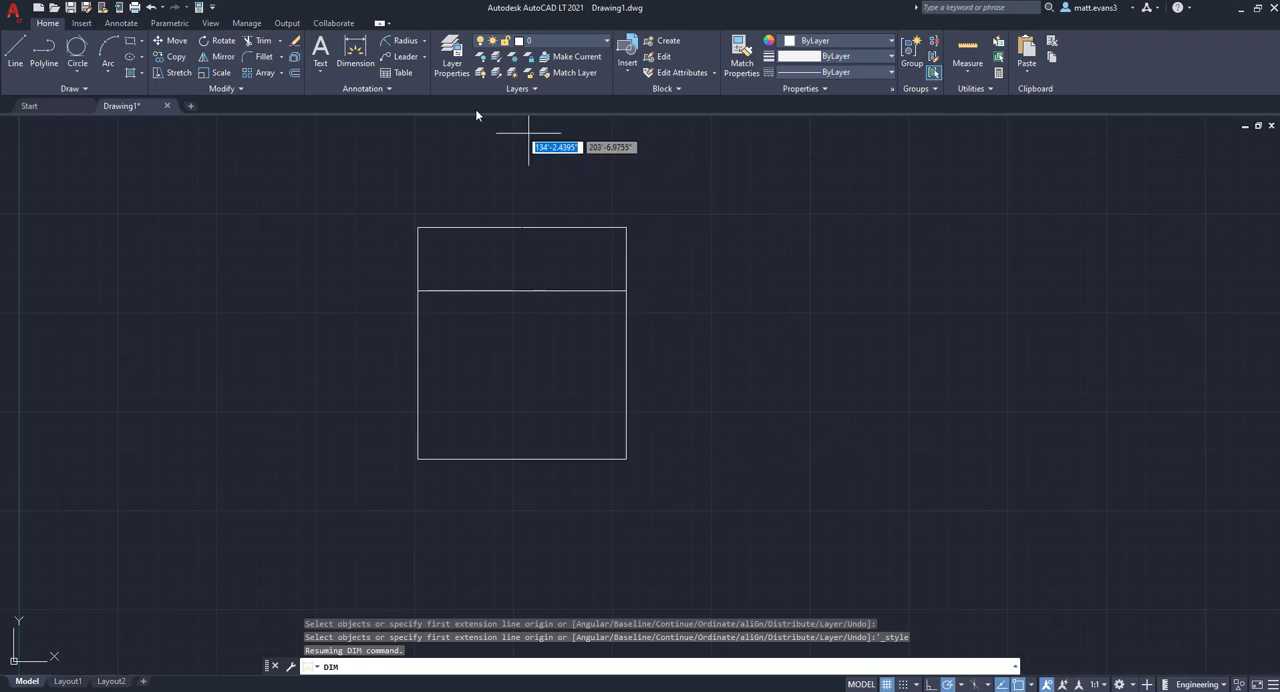
pyautogui.moveTo(444, 135)
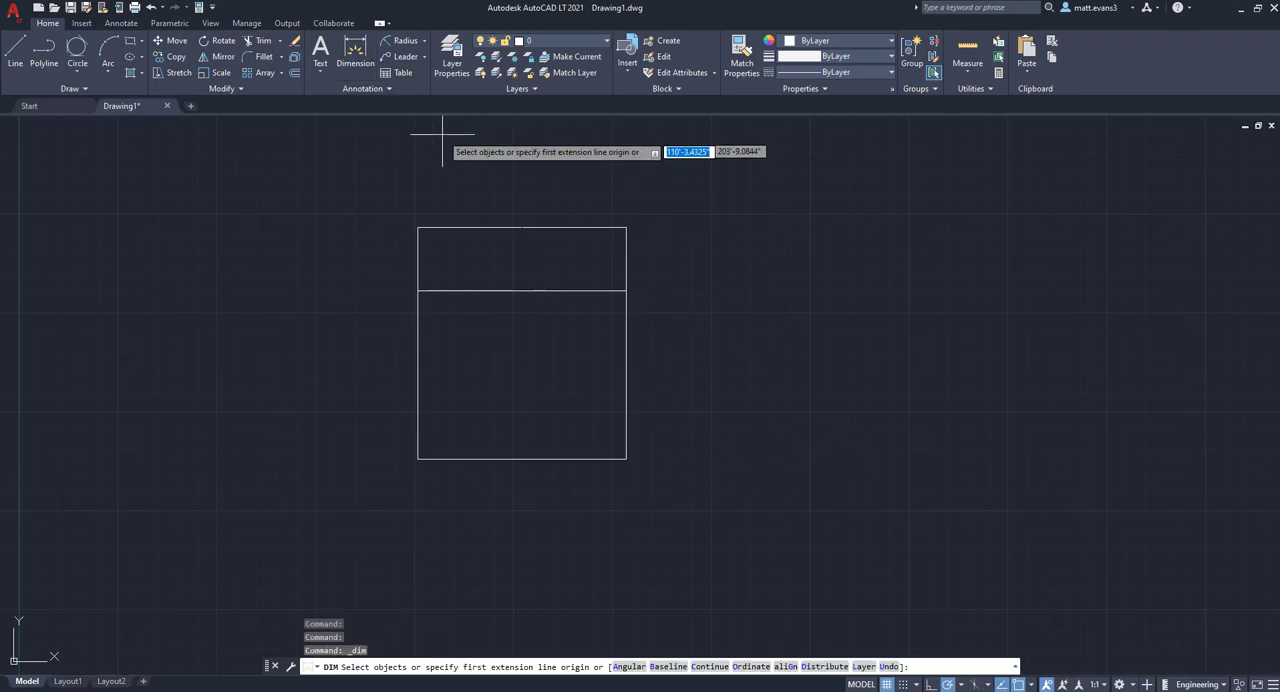
pyautogui.moveTo(627, 291)
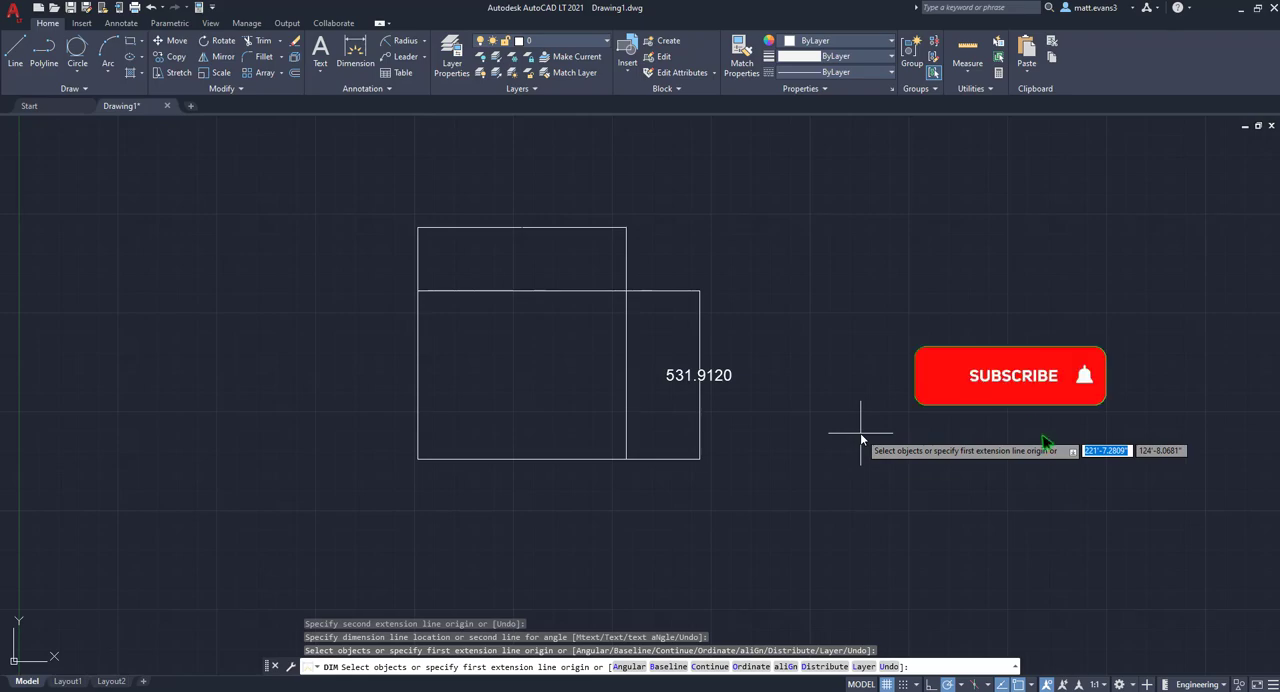
pyautogui.click(1010, 375)
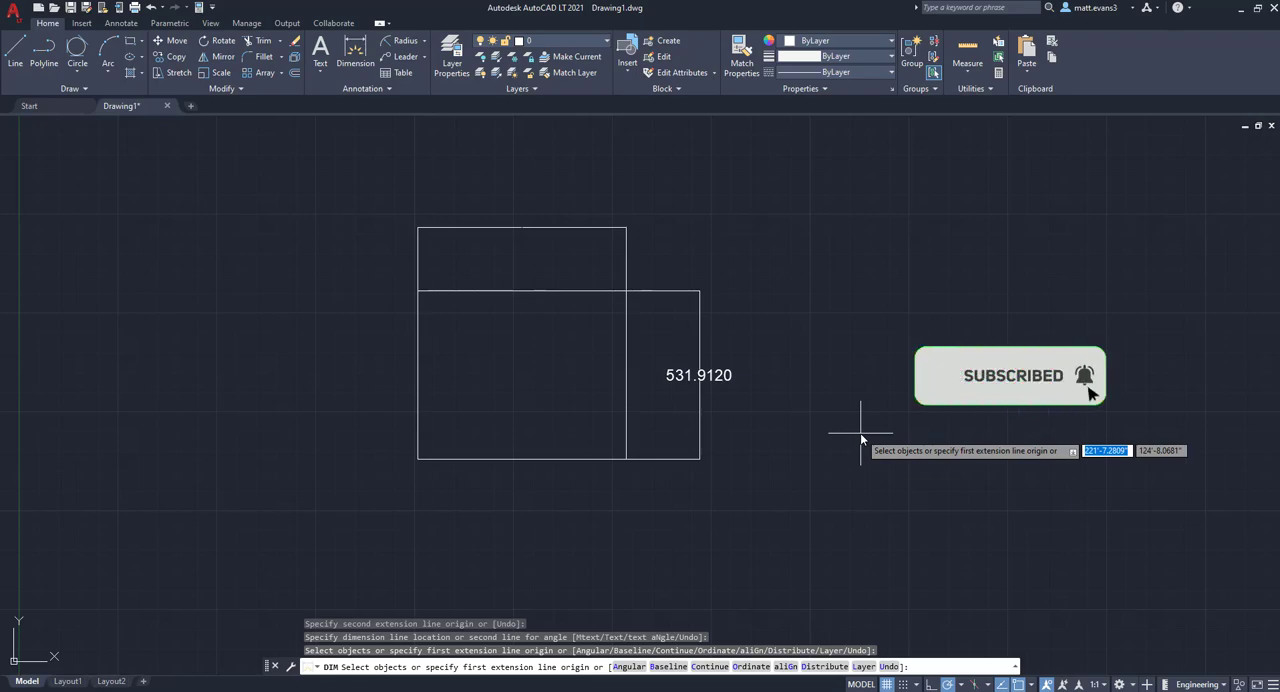